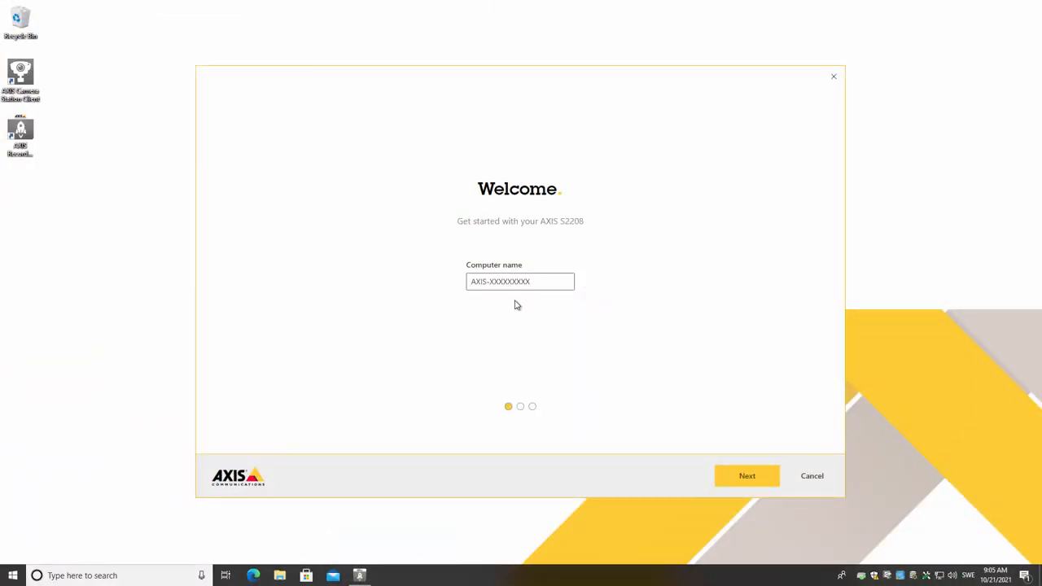
Step: Name the recorder computer RETAILSTORE01 and continue to the date and time step
{"action": "type", "text": "RETAILSTORE"}
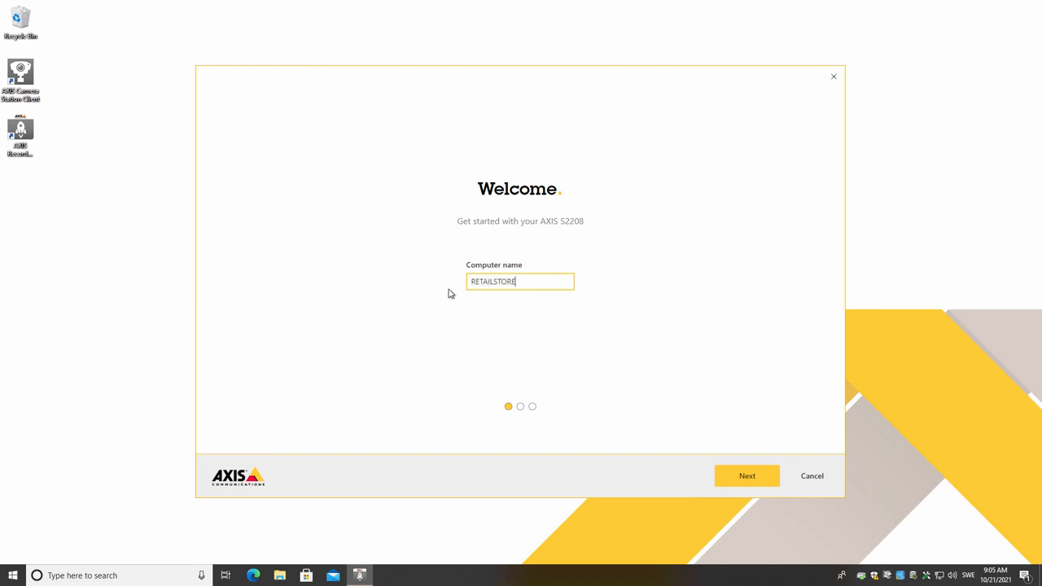
{"action": "type", "text": "01"}
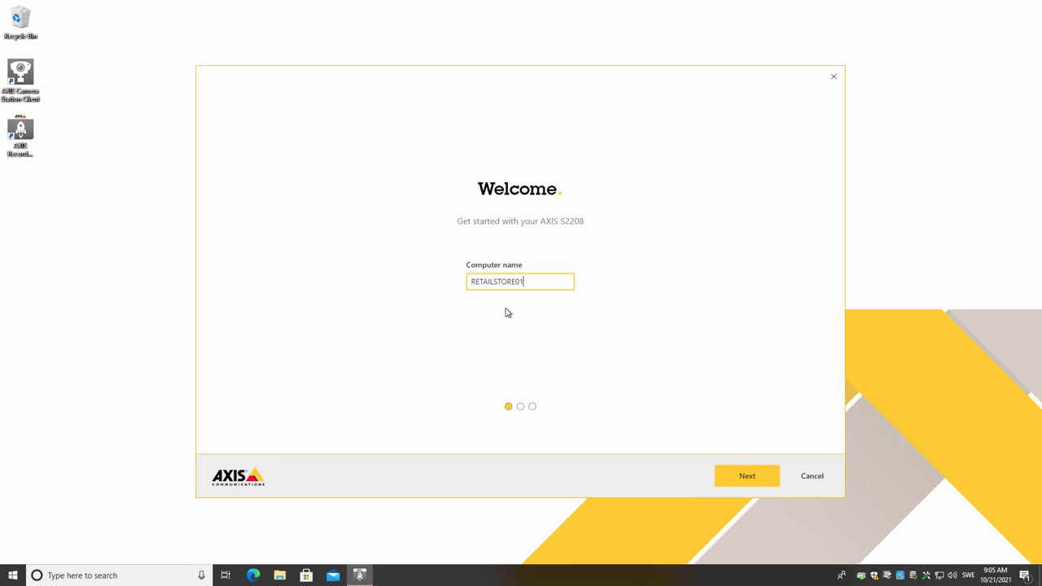
{"action": "left_click", "coordinate": [746, 475]}
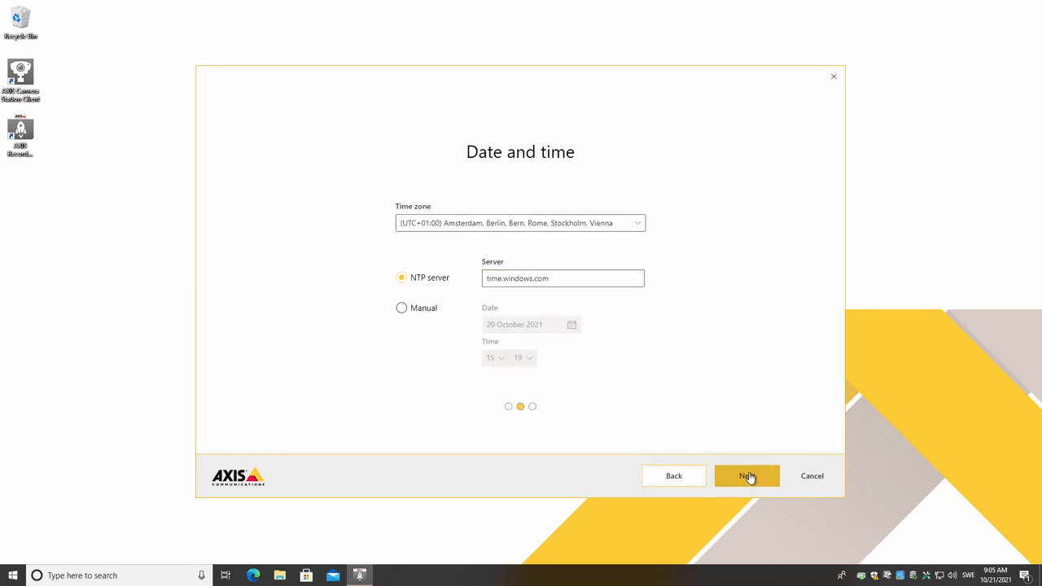
{"action": "mouse_move", "coordinate": [571, 244]}
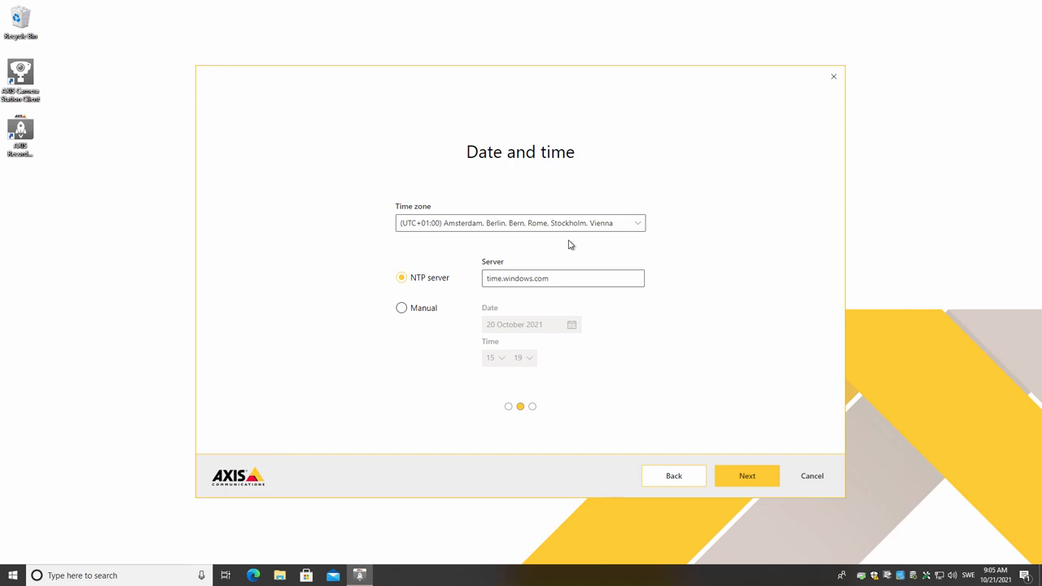
{"action": "mouse_move", "coordinate": [568, 263]}
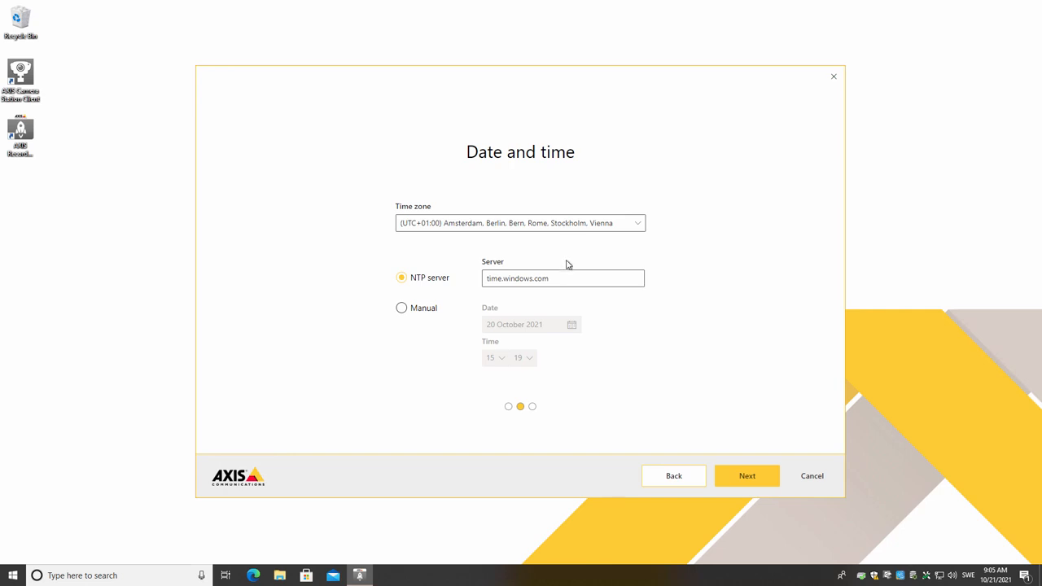
Step: Keep time zone UTC+01:00 Stockholm with NTP server time.windows.com and continue
{"action": "left_click", "coordinate": [562, 278]}
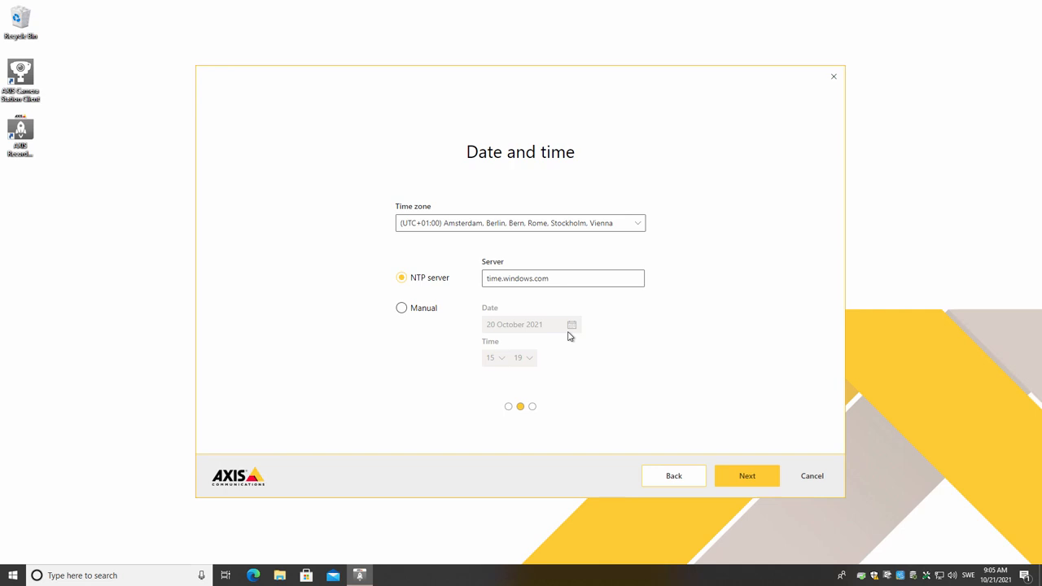
{"action": "mouse_move", "coordinate": [668, 418]}
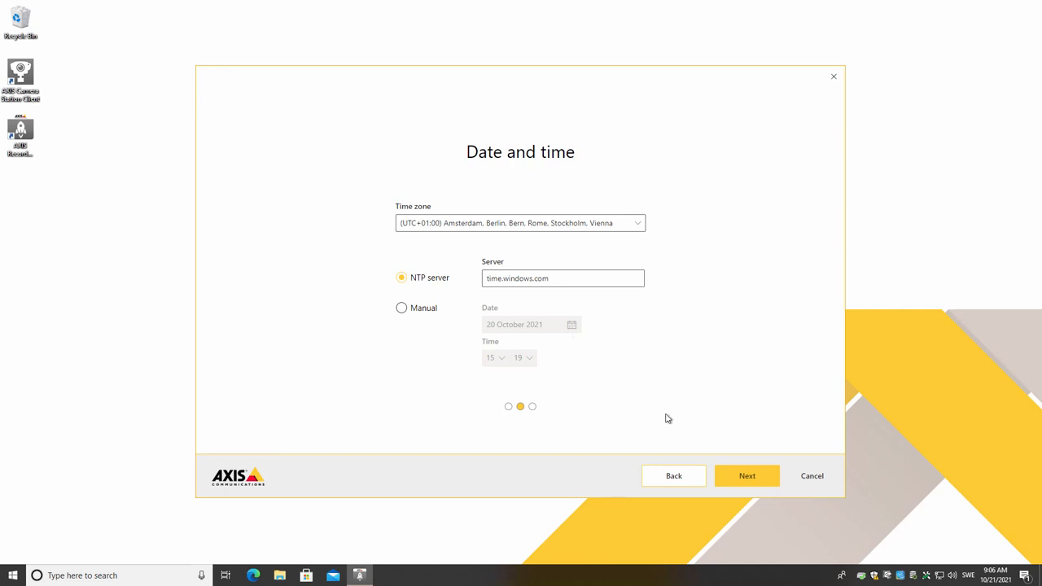
{"action": "left_click", "coordinate": [746, 475]}
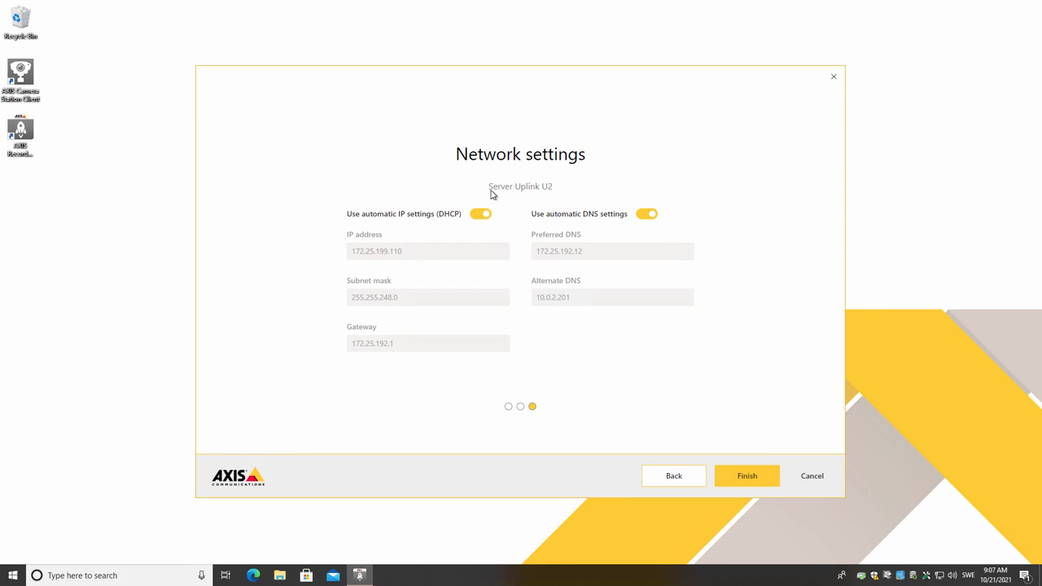
{"action": "mouse_move", "coordinate": [557, 200]}
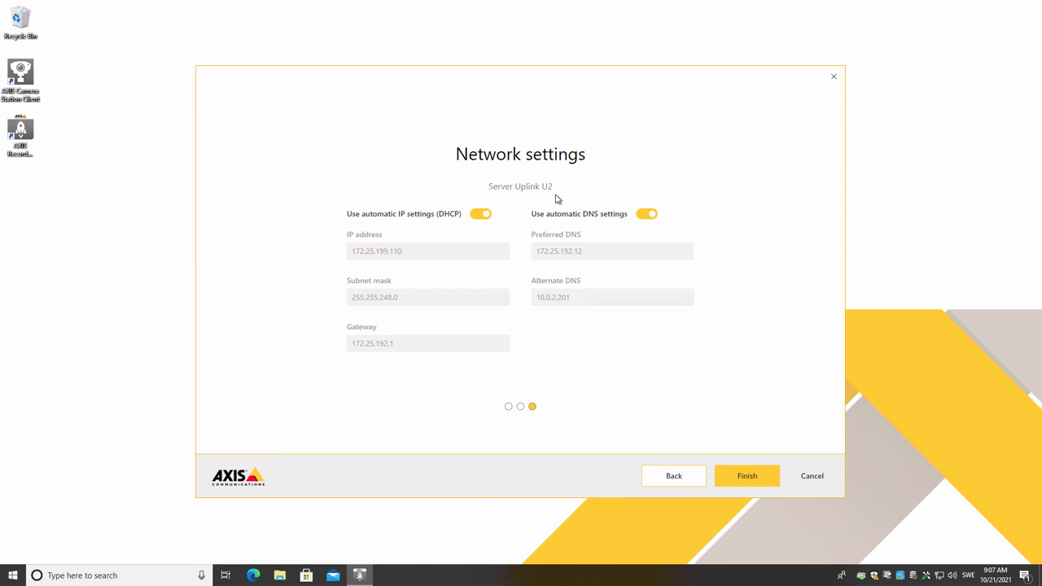
{"action": "mouse_move", "coordinate": [488, 220]}
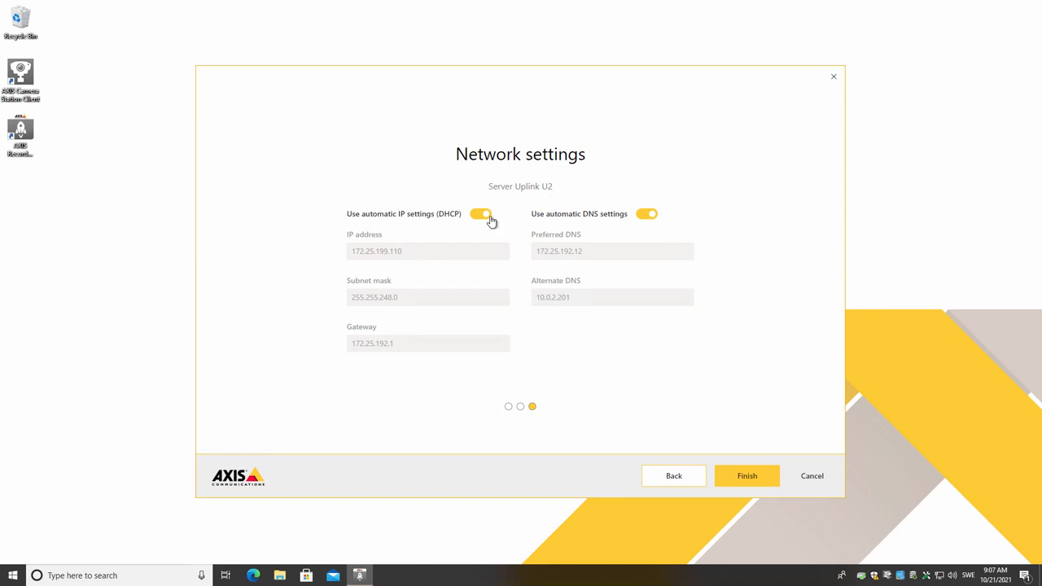
Step: Toggle DHCP off and on, keeping automatic IP and DNS, then finish setup
{"action": "left_click", "coordinate": [485, 213]}
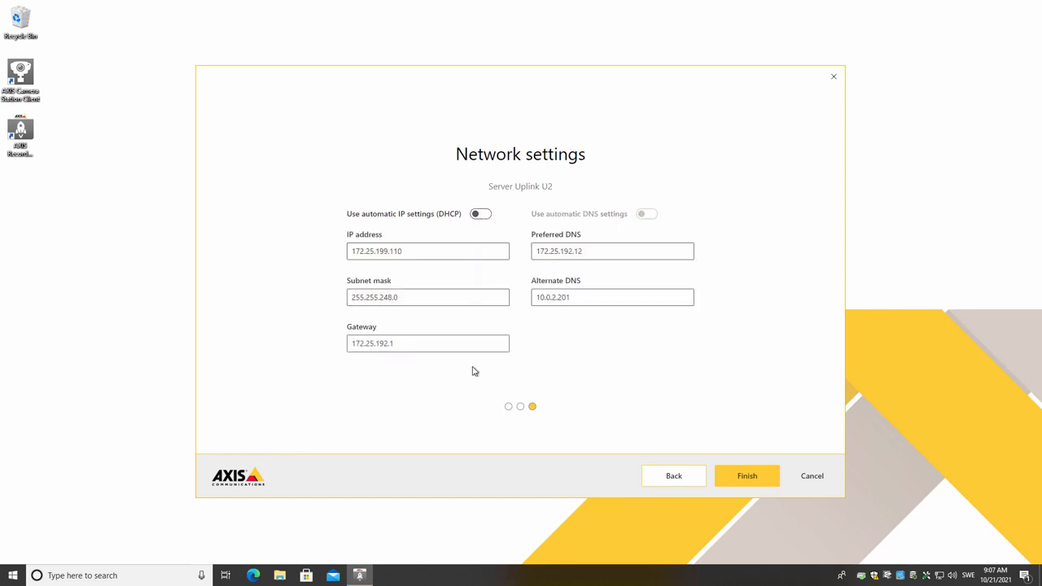
{"action": "left_click", "coordinate": [480, 213]}
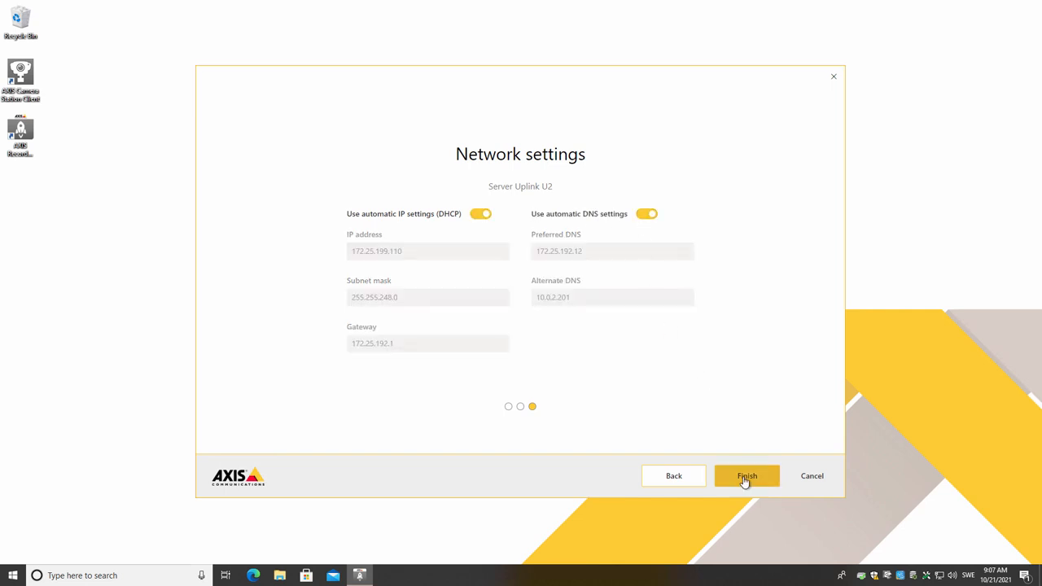
{"action": "left_click", "coordinate": [746, 475]}
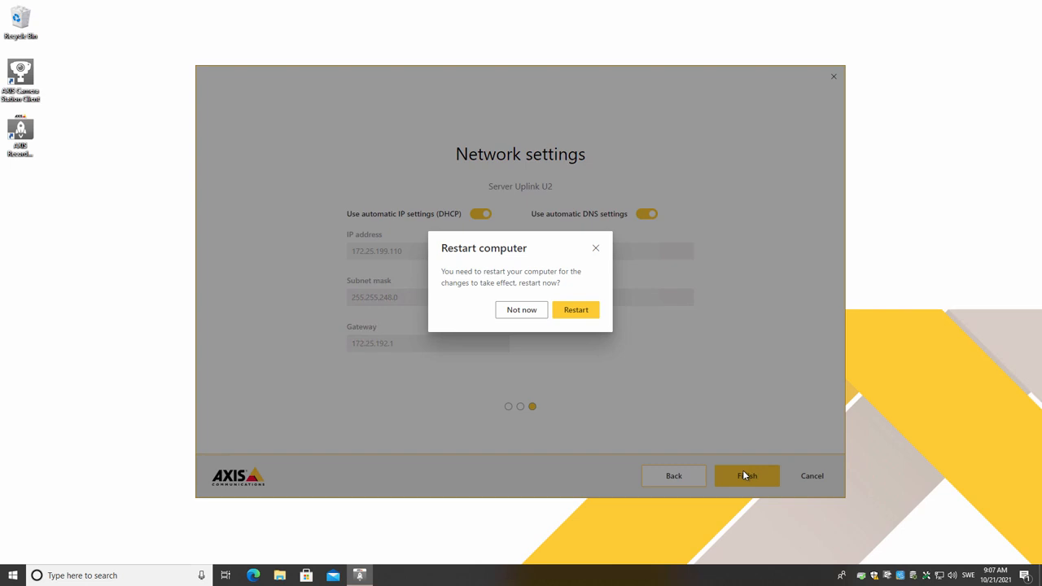
{"action": "mouse_move", "coordinate": [577, 312]}
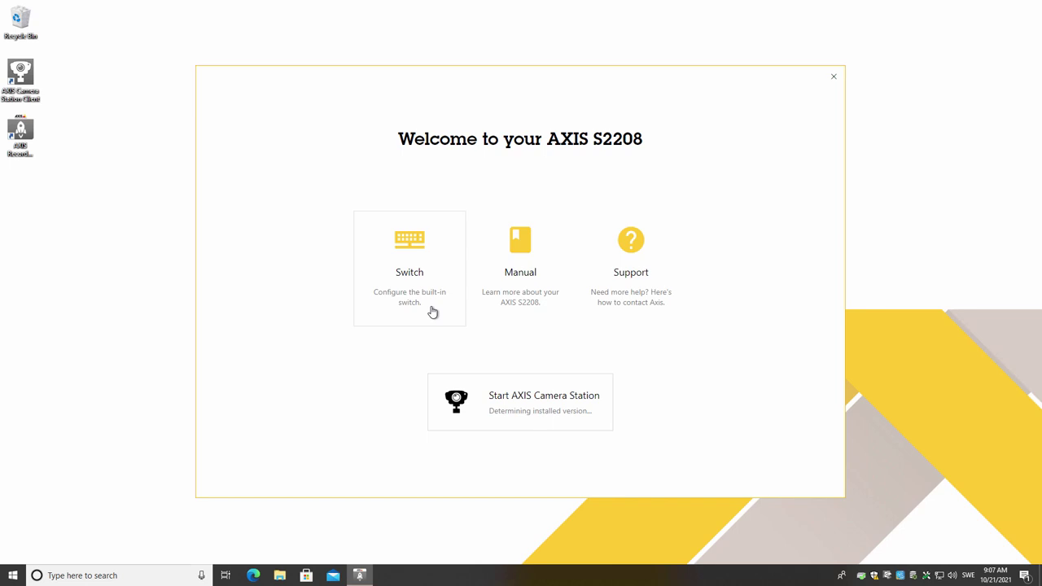
{"action": "mouse_move", "coordinate": [505, 307]}
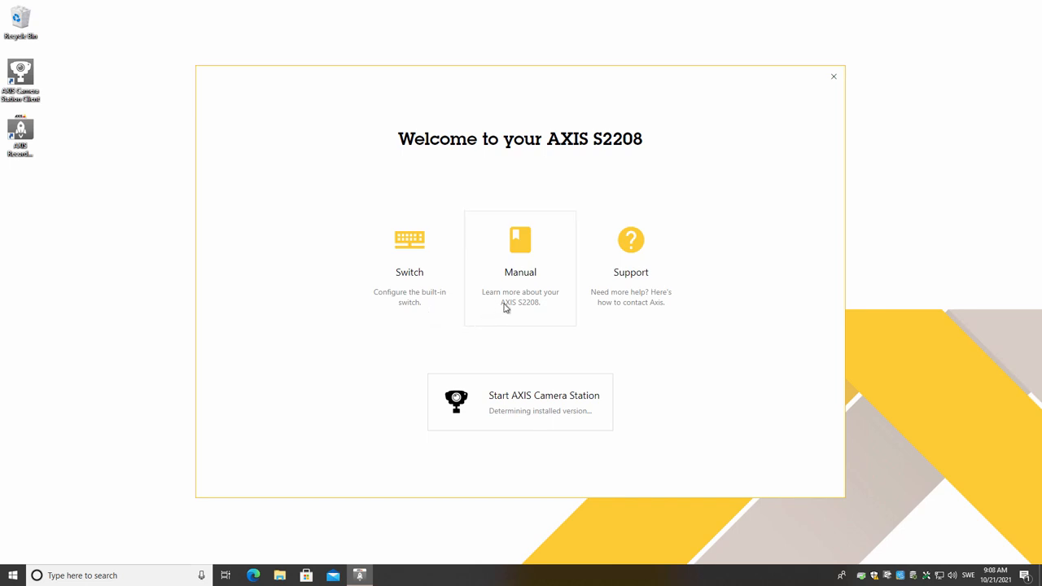
{"action": "mouse_move", "coordinate": [522, 307]}
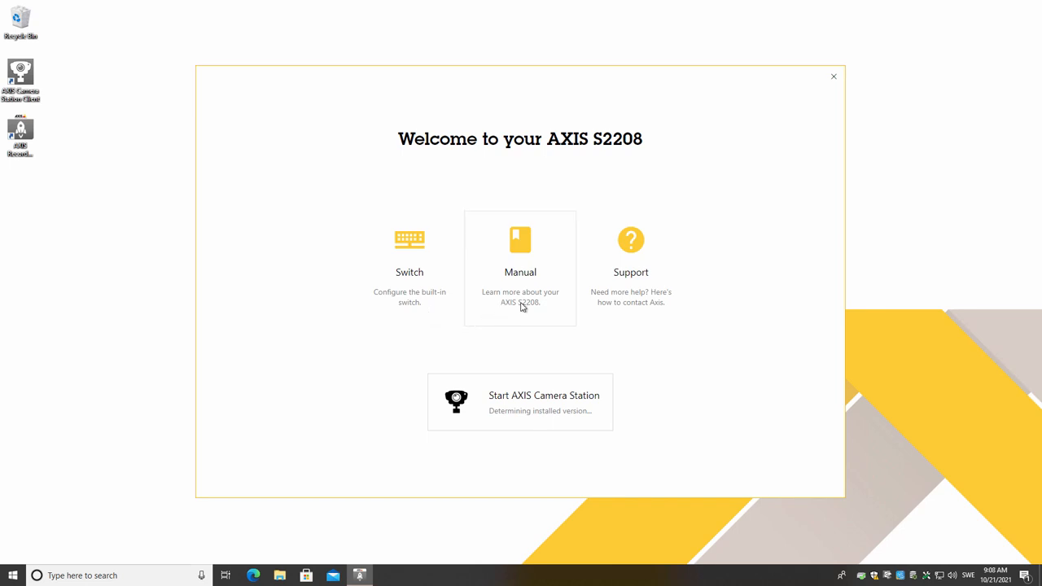
{"action": "mouse_move", "coordinate": [644, 304]}
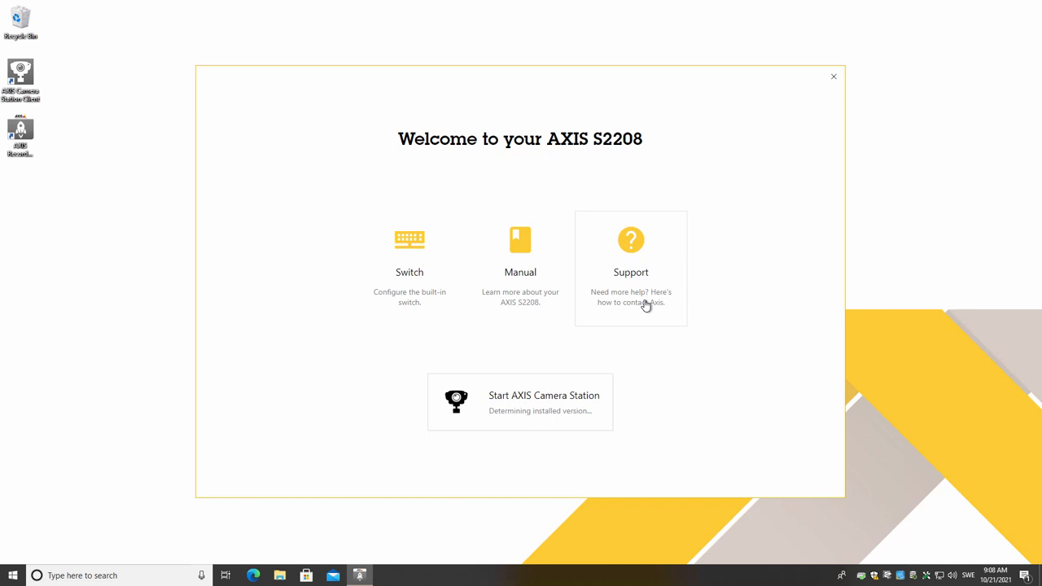
{"action": "mouse_move", "coordinate": [536, 455]}
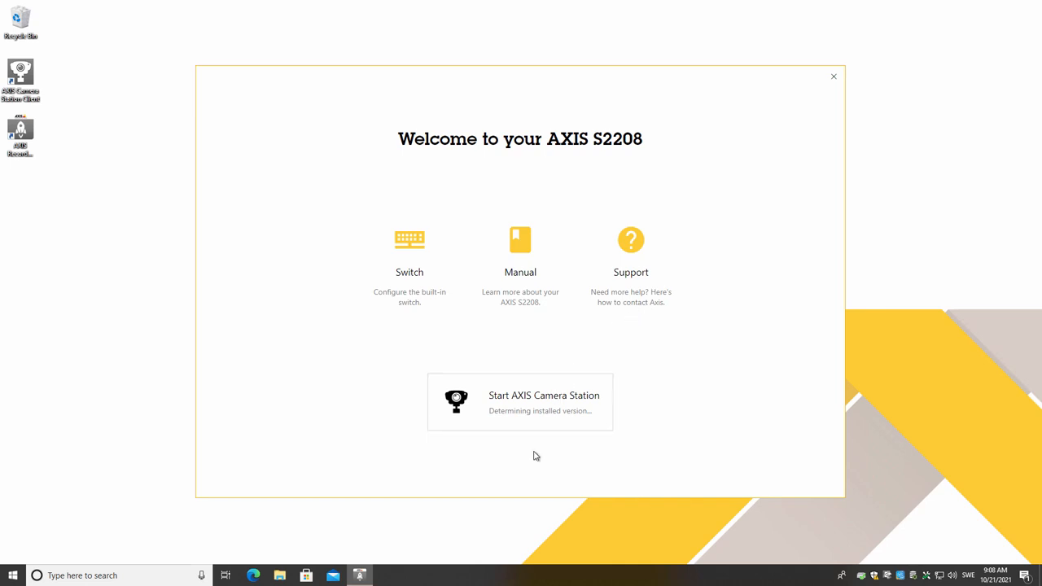